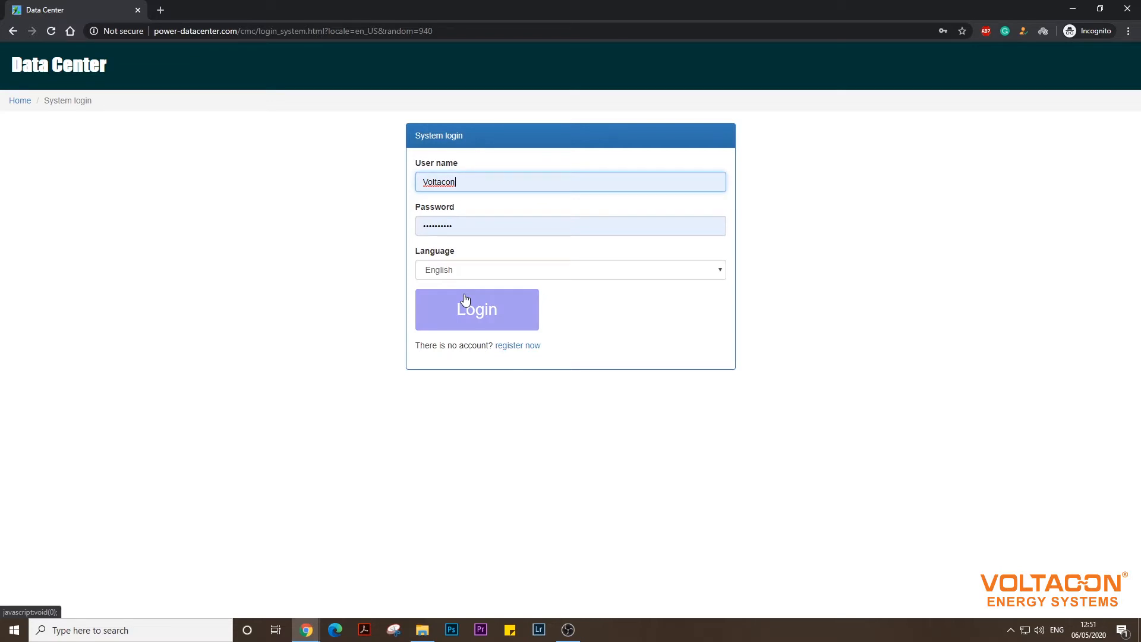
# Sign in to the Data Center account and reach the home page with the four manager cards.
pyautogui.click(476, 309)
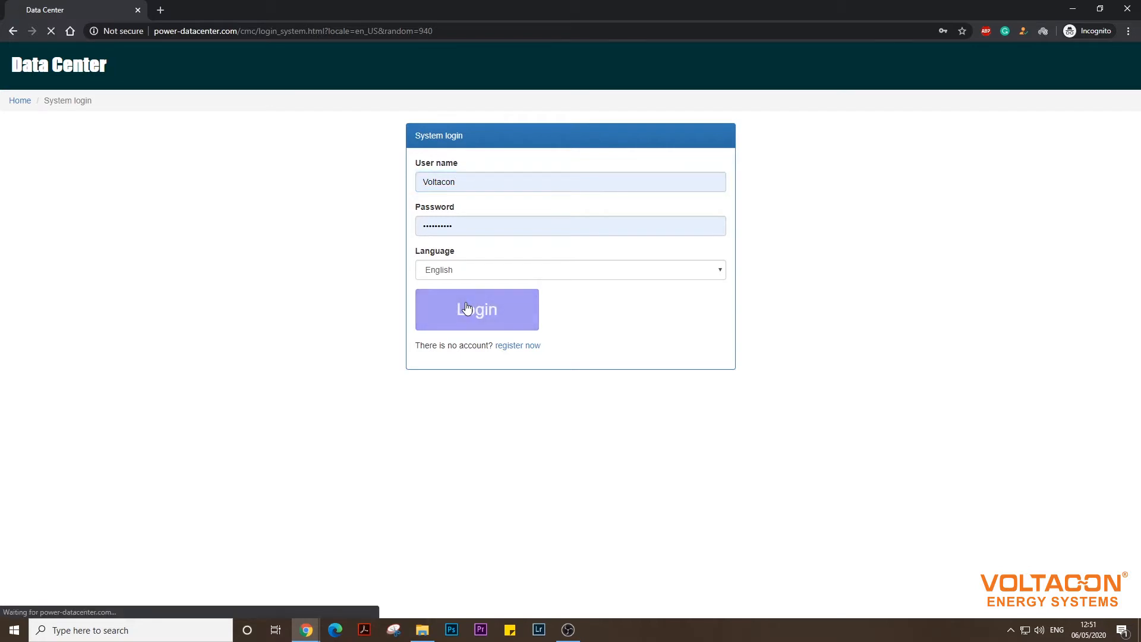
pyautogui.click(476, 309)
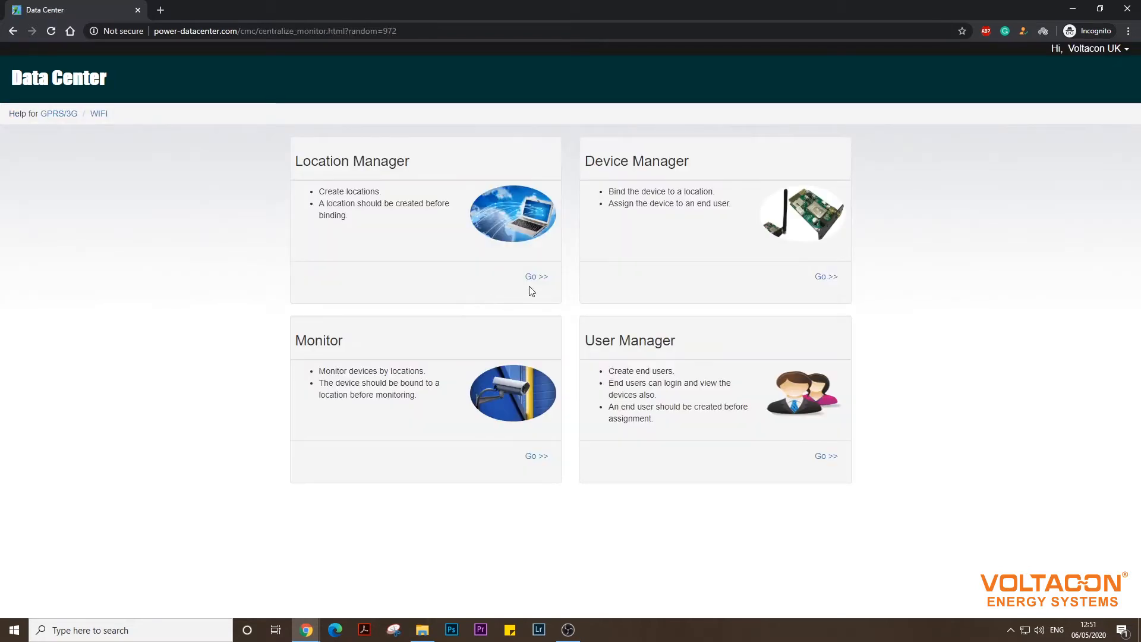
pyautogui.moveTo(462, 367)
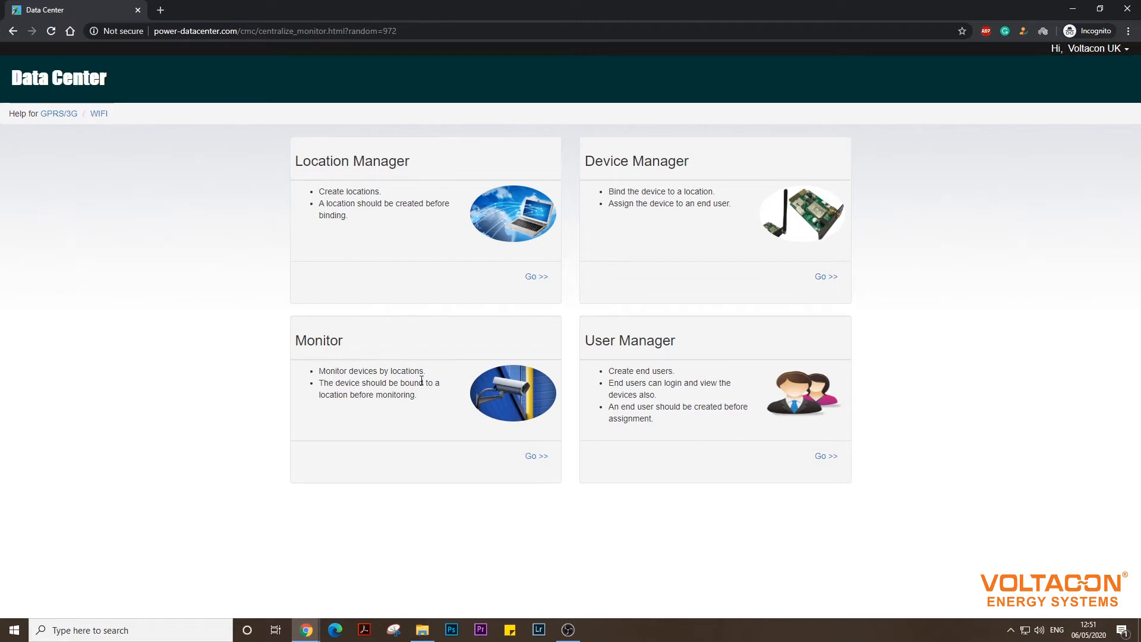
pyautogui.rightClick(536, 455)
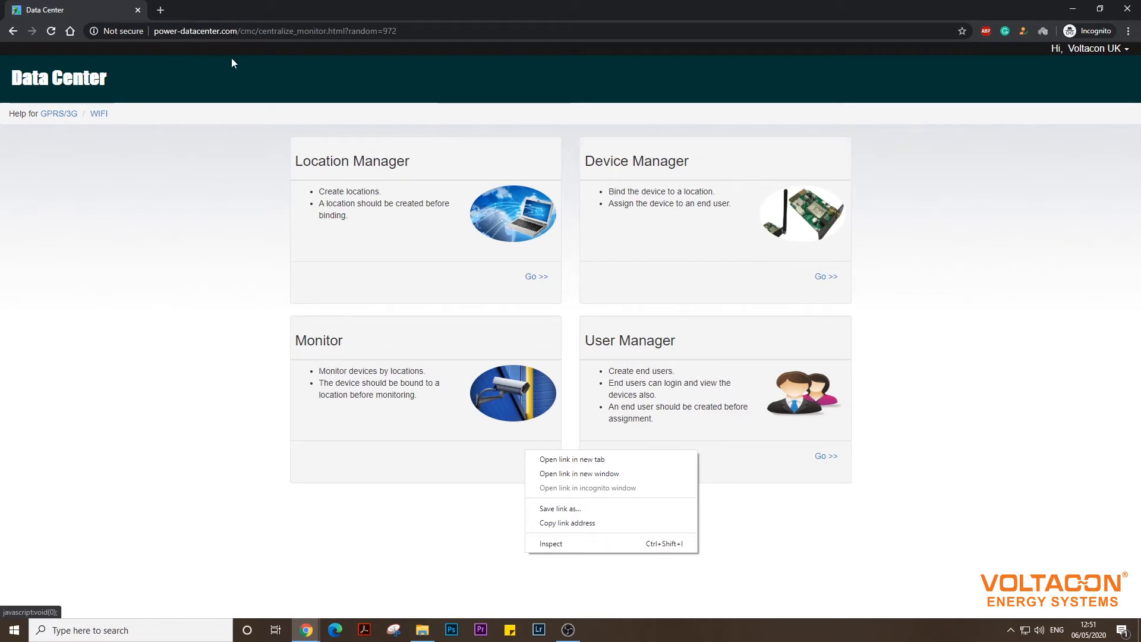
pyautogui.moveTo(224, 31)
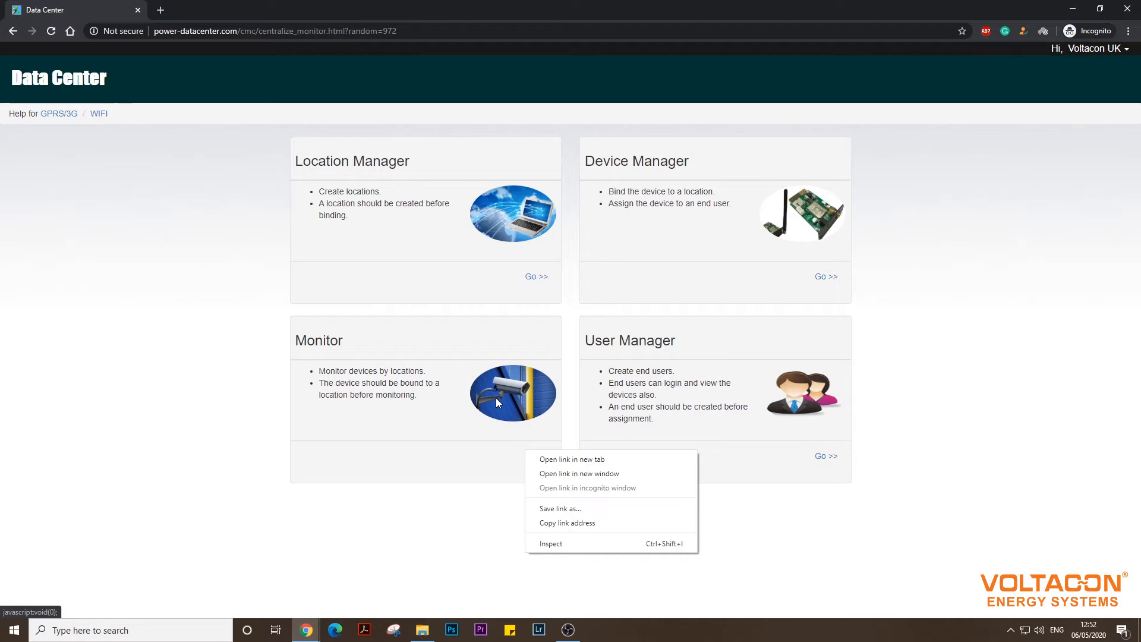
pyautogui.moveTo(436, 365)
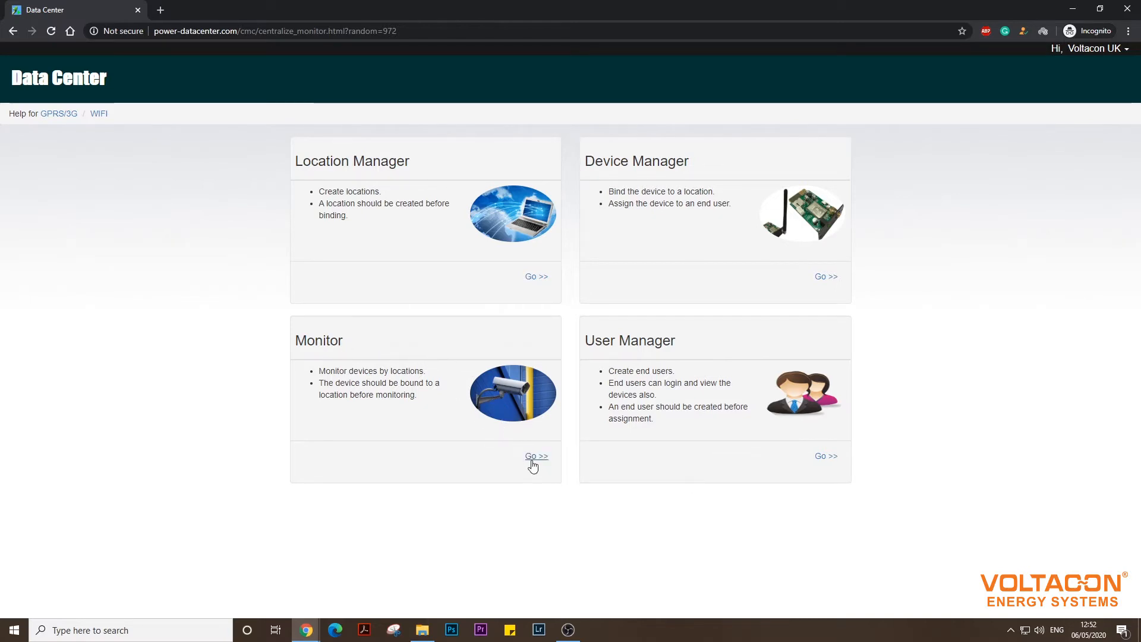
# Go to the Monitor page showing the Voltacon Office Hybrid 5.5kW inverter summary.
pyautogui.click(536, 456)
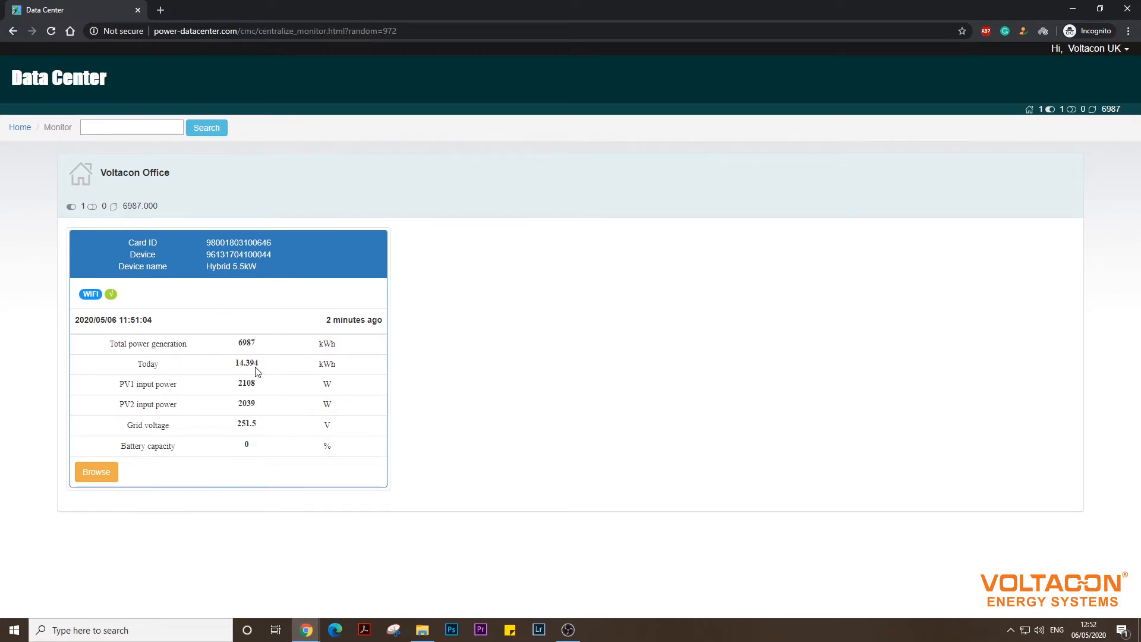
pyautogui.moveTo(318, 380)
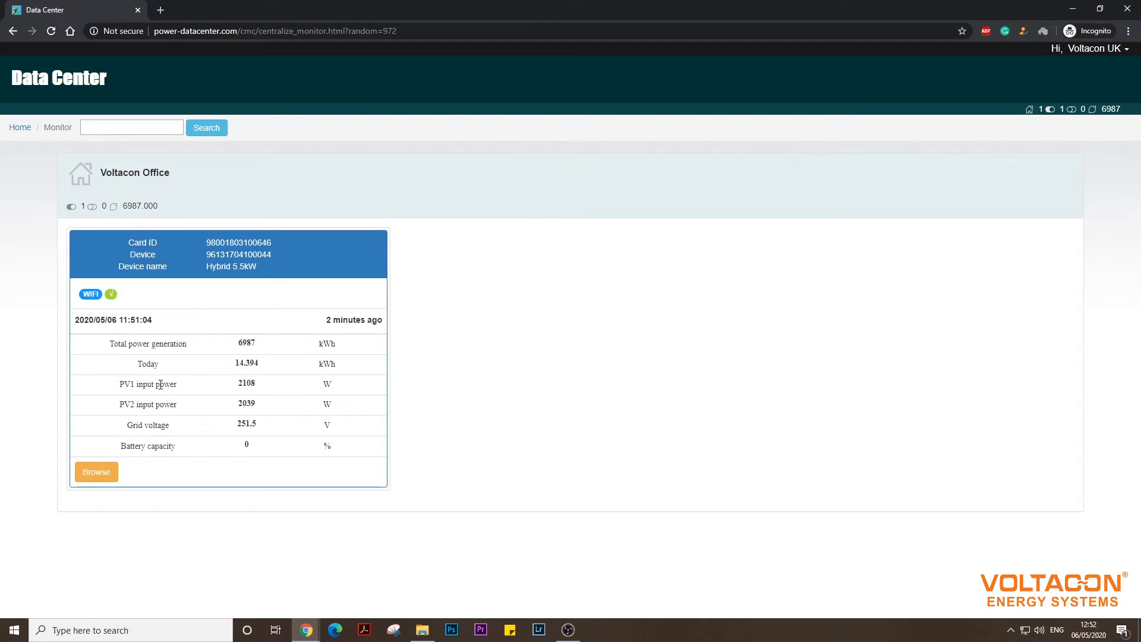
pyautogui.moveTo(240, 415)
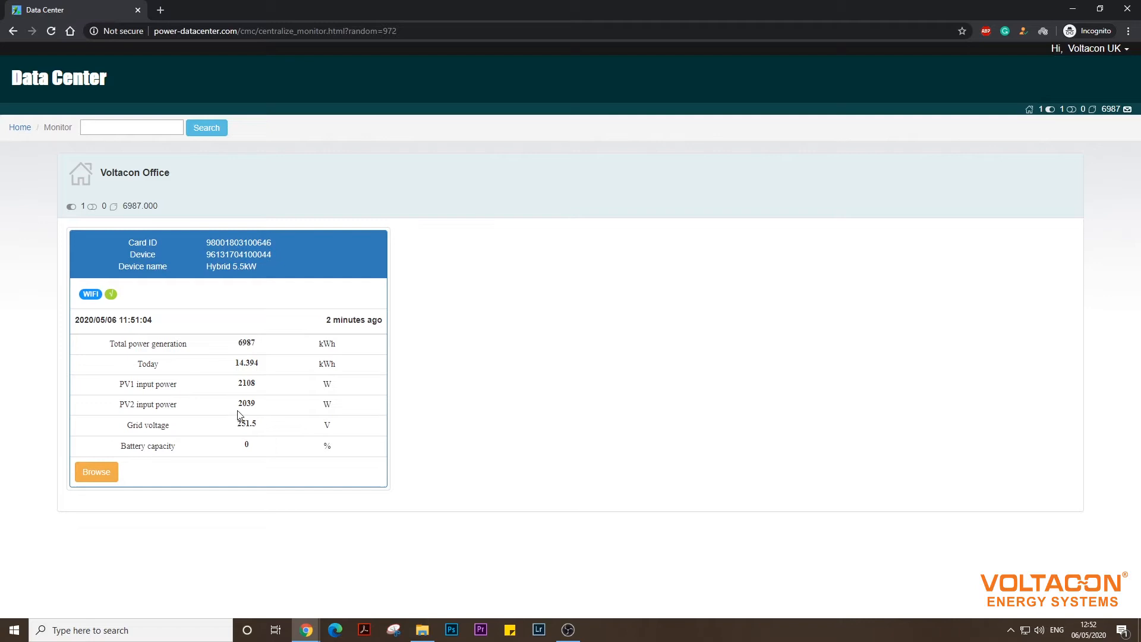
pyautogui.moveTo(245, 390)
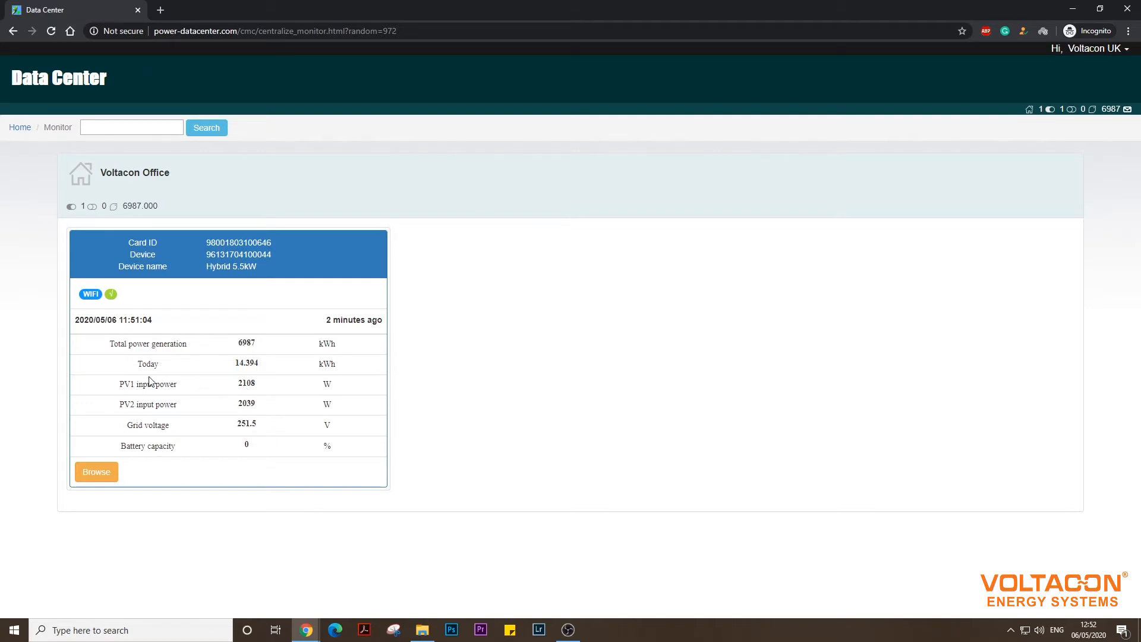
pyautogui.moveTo(131, 384)
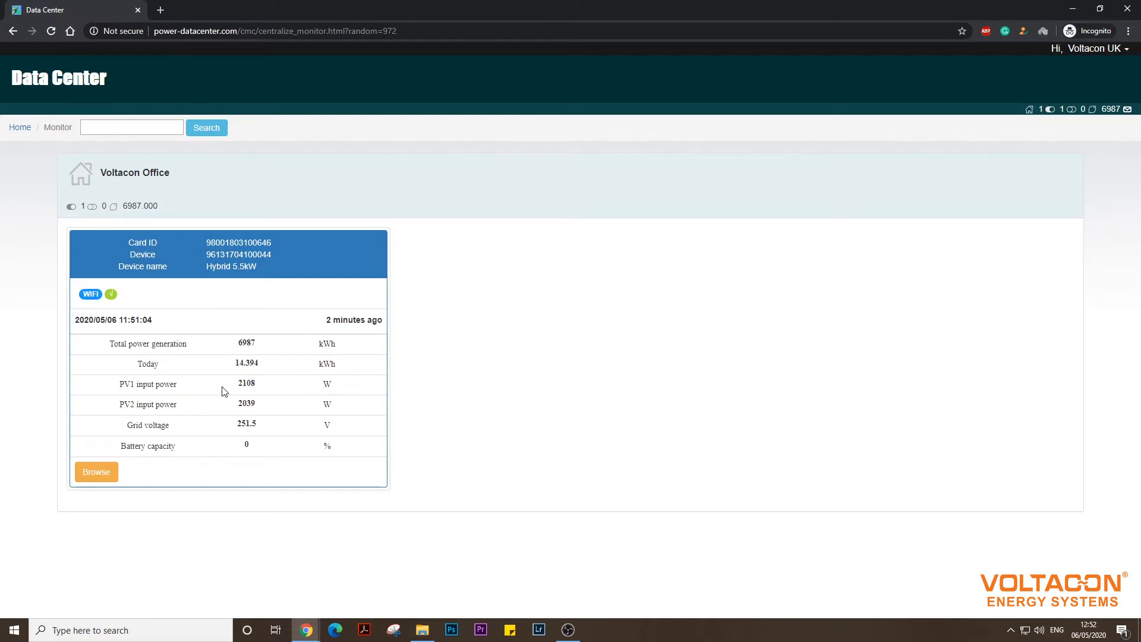
pyautogui.moveTo(149, 428)
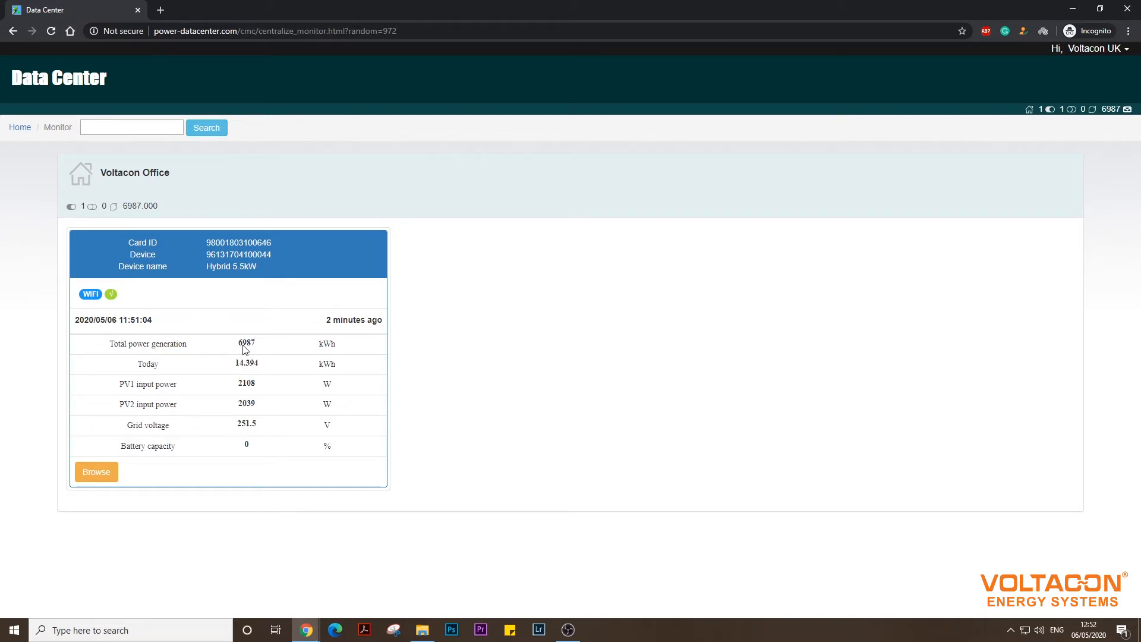
pyautogui.moveTo(212, 261)
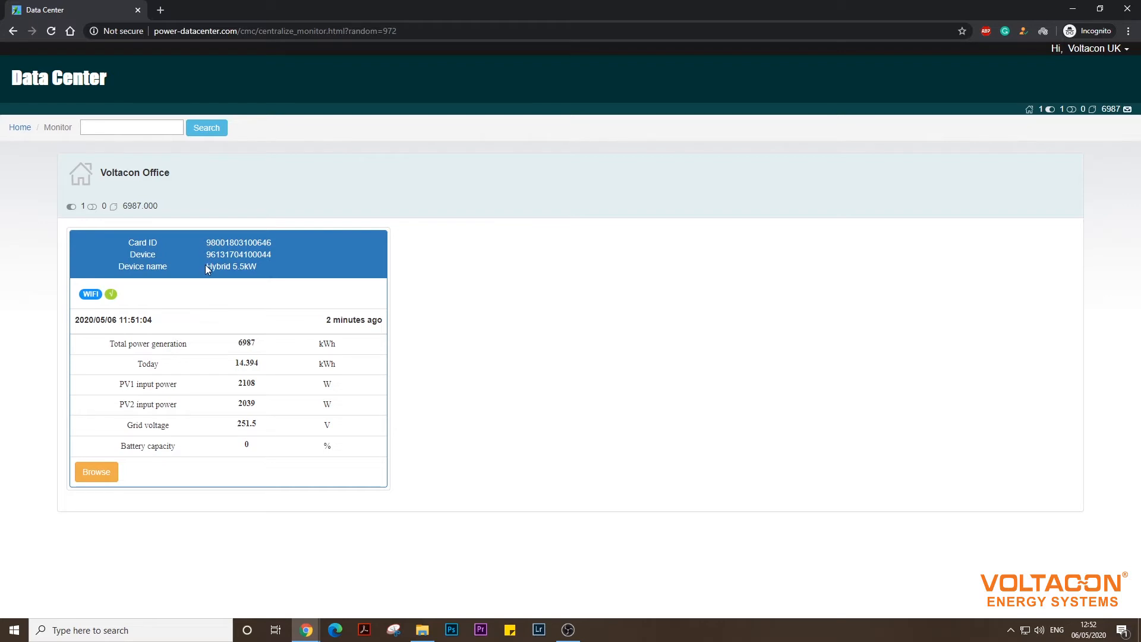
pyautogui.moveTo(96, 472)
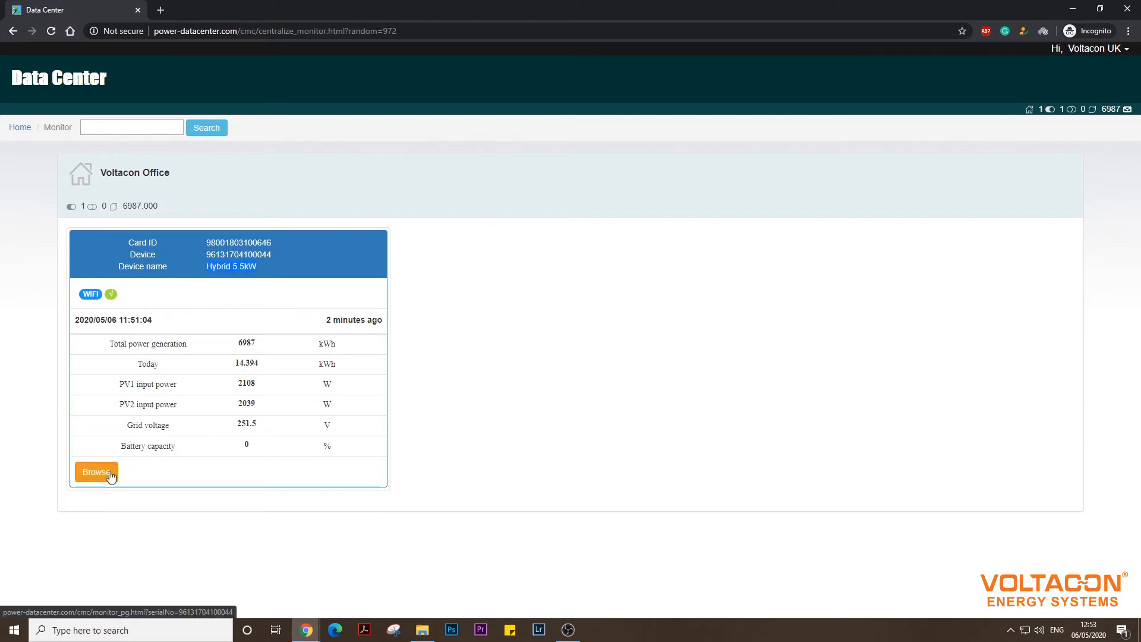
pyautogui.click(95, 472)
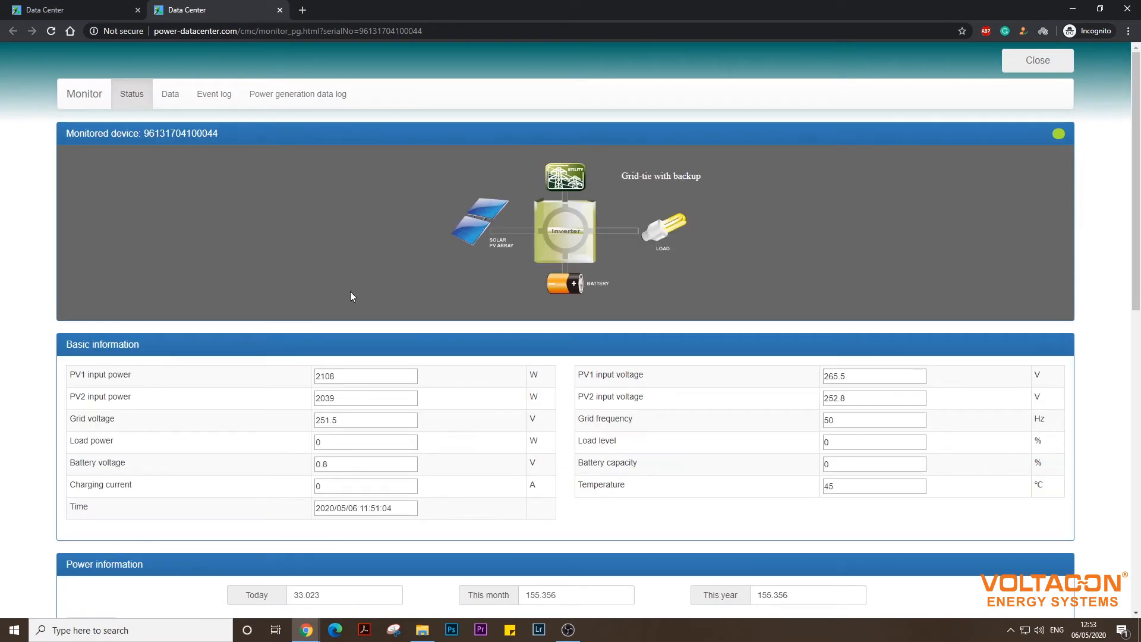
pyautogui.scroll(-3)
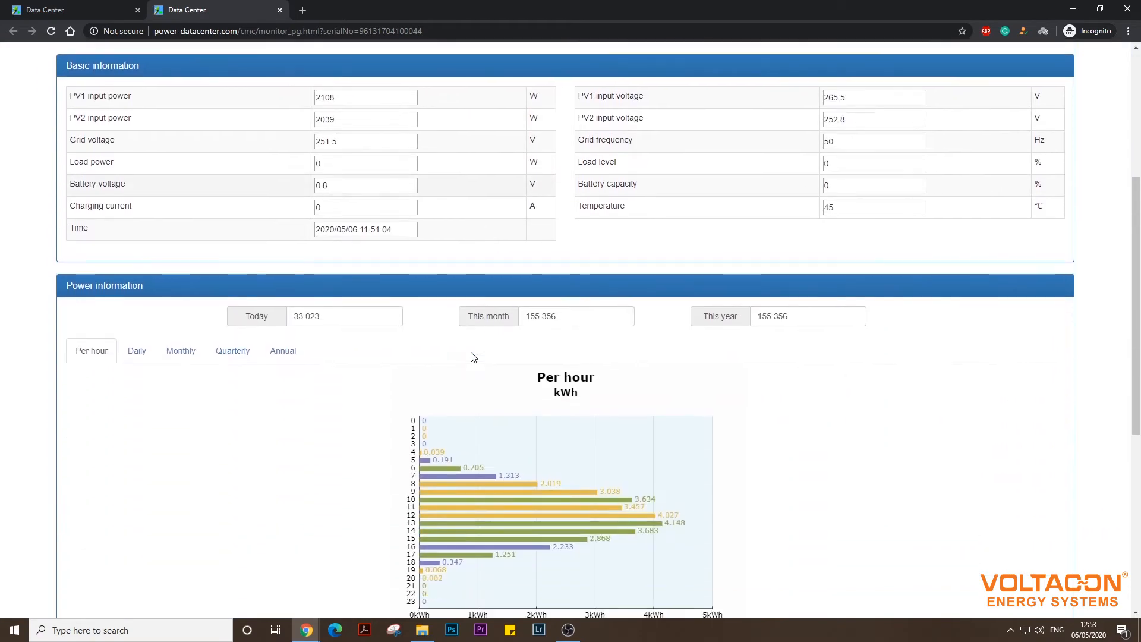
pyautogui.scroll(-3)
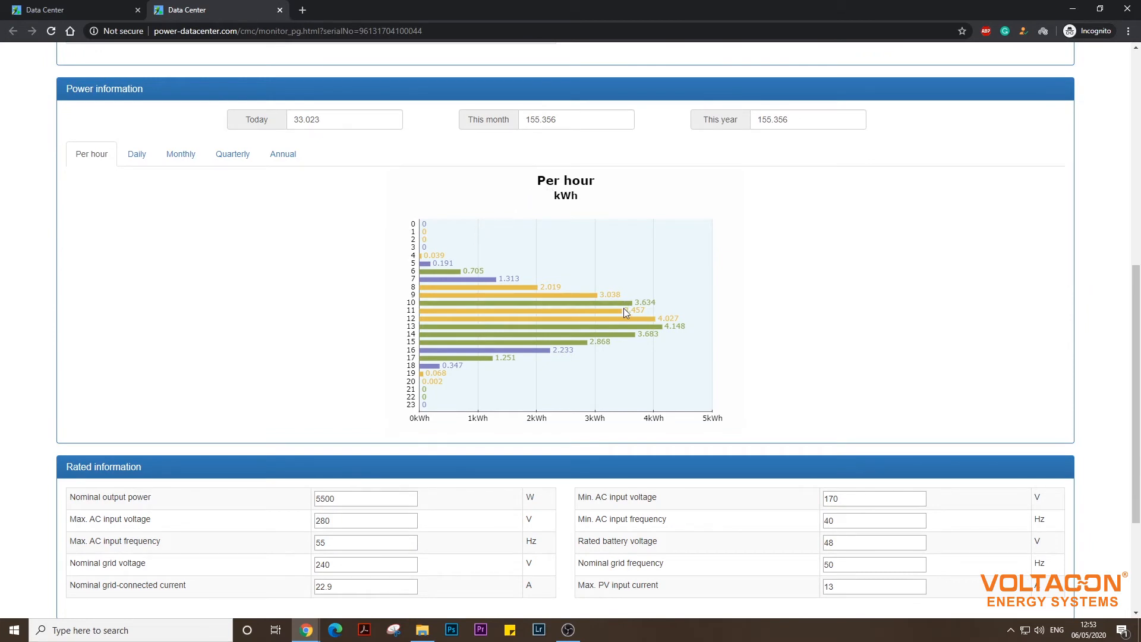
pyautogui.scroll(-3)
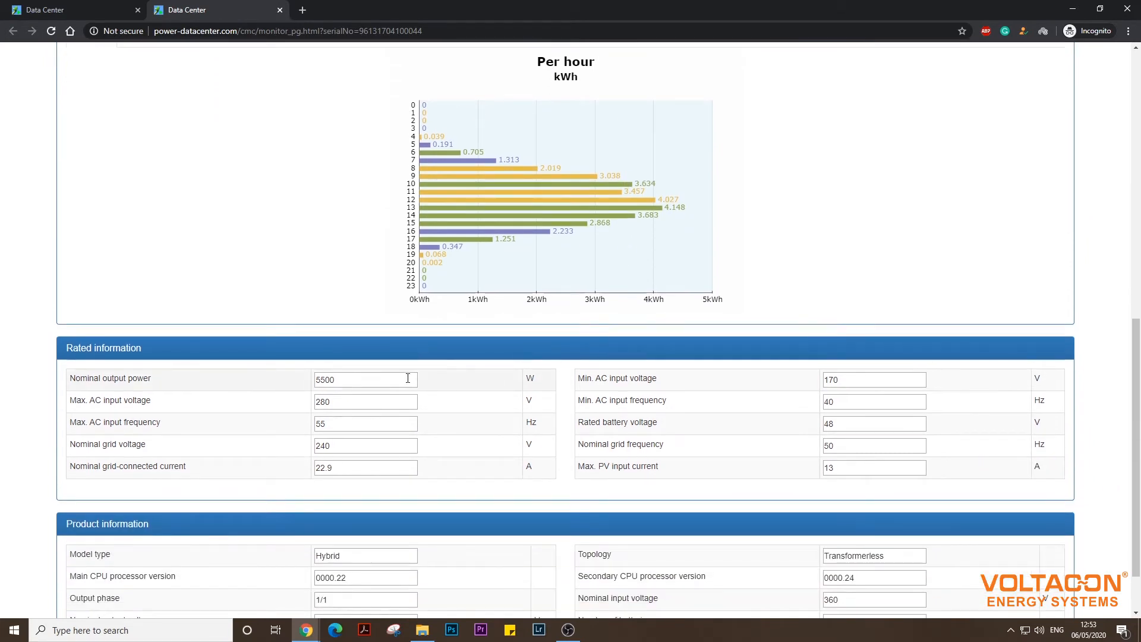
pyautogui.scroll(-3)
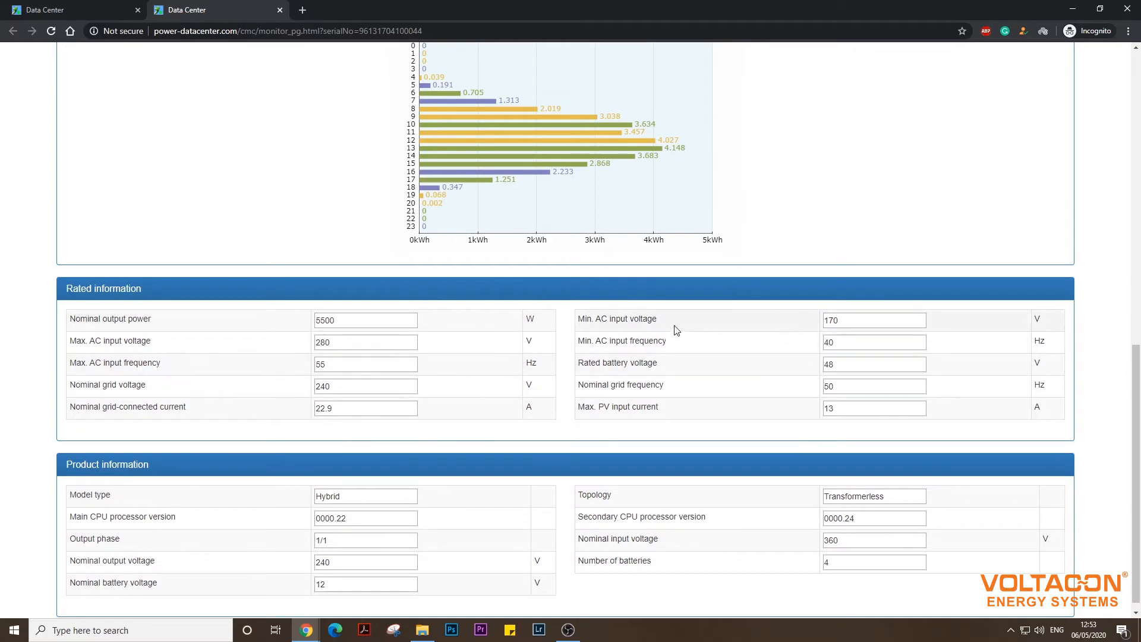
pyautogui.scroll(-3)
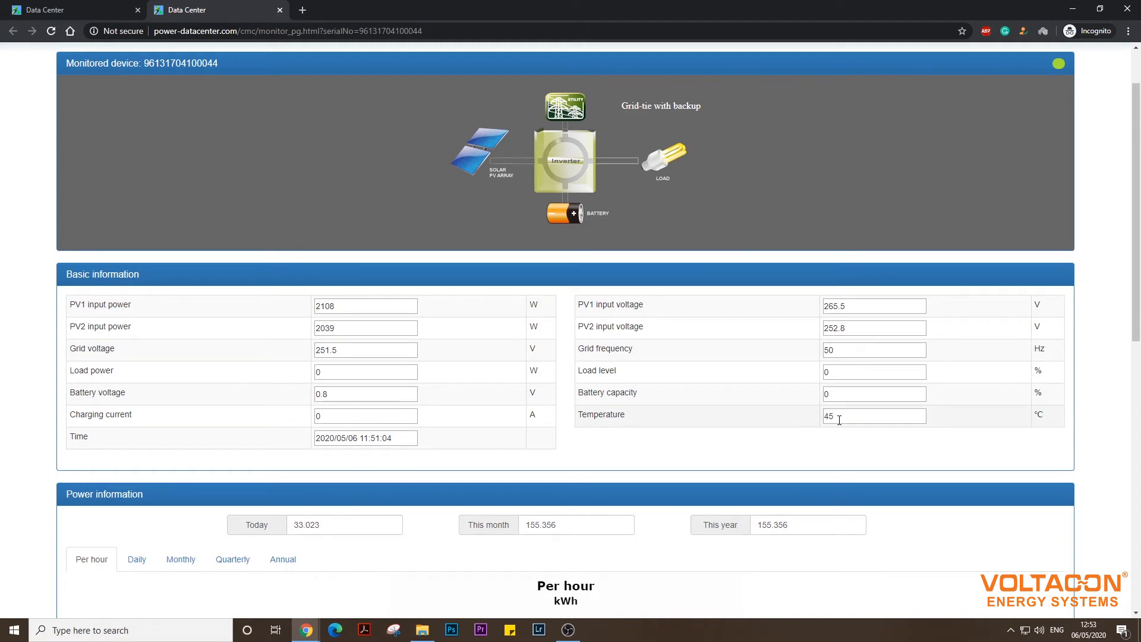
pyautogui.moveTo(717, 342)
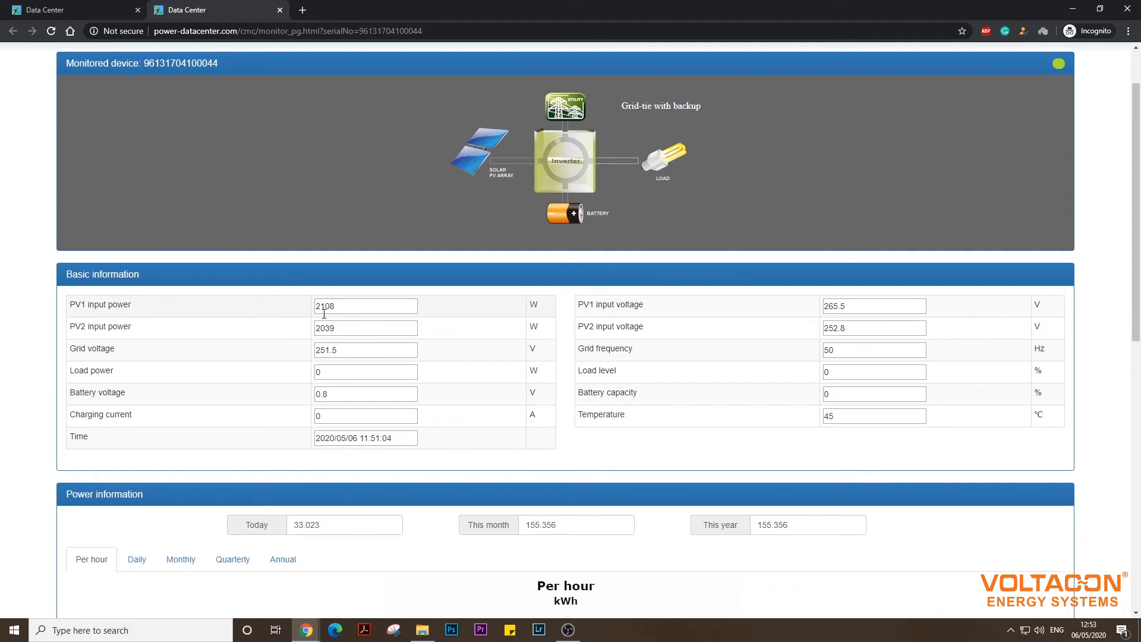
pyautogui.moveTo(527, 207)
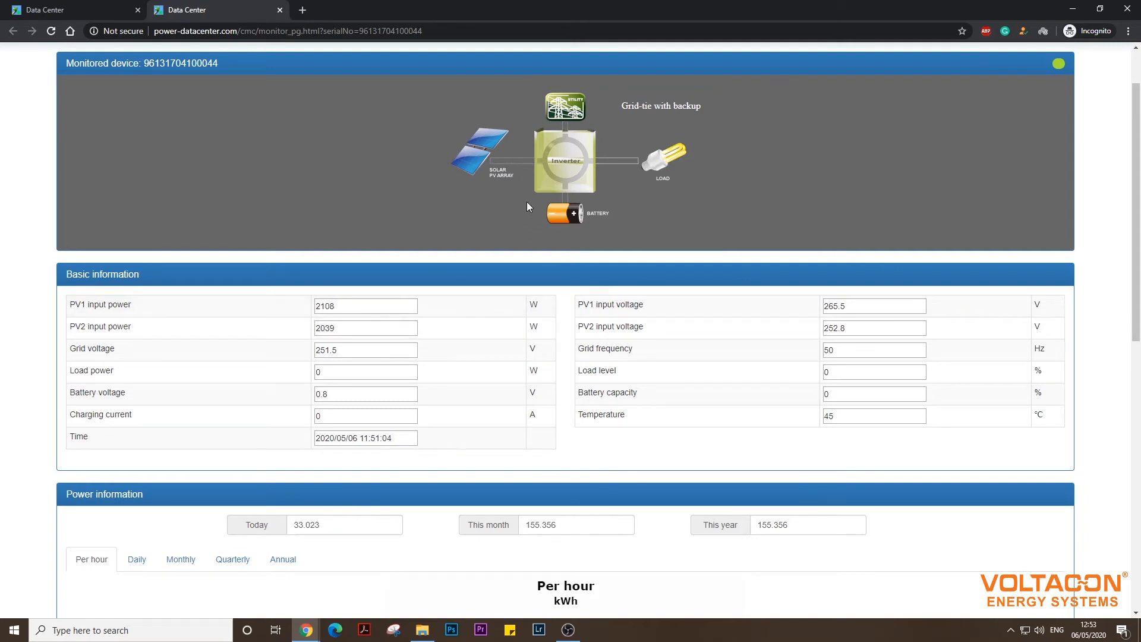
pyautogui.moveTo(567, 151)
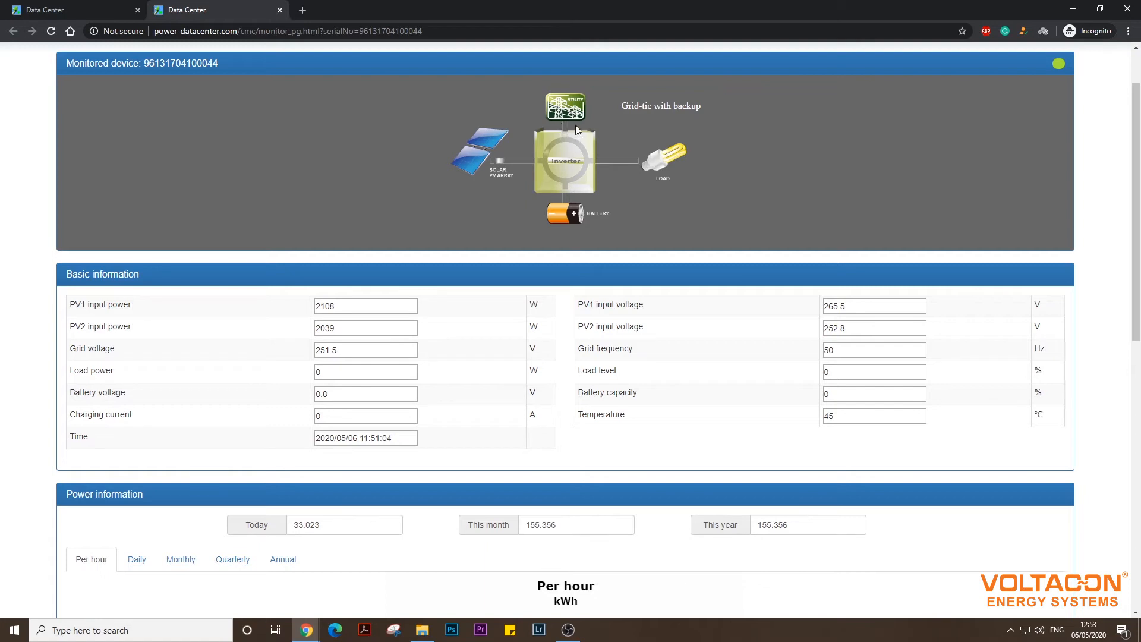
pyautogui.moveTo(566, 125)
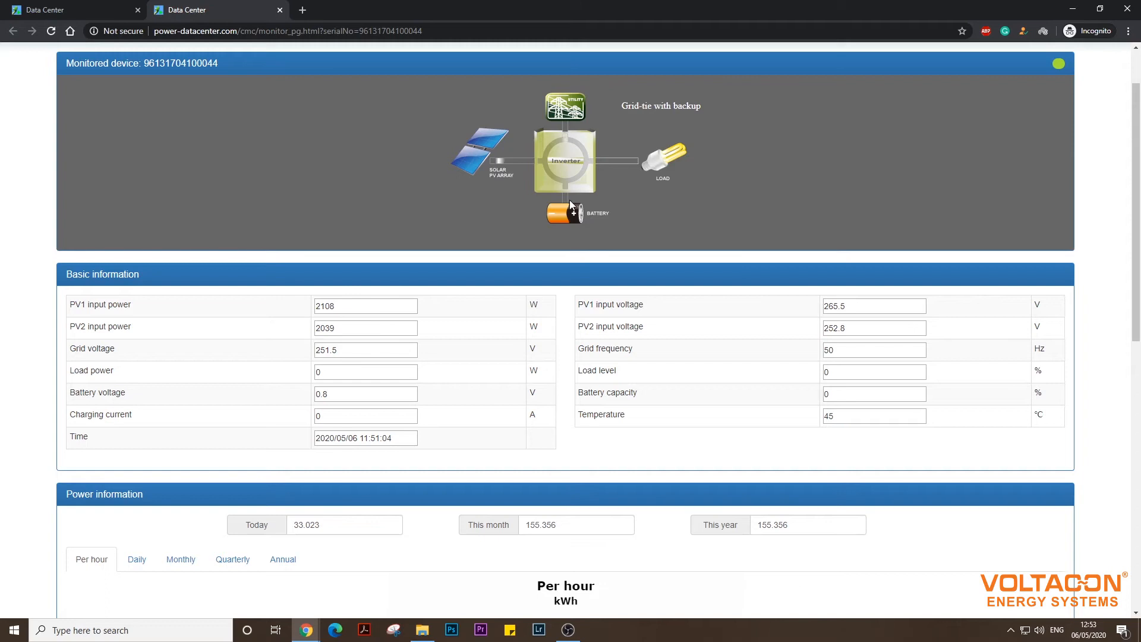
pyautogui.moveTo(570, 202)
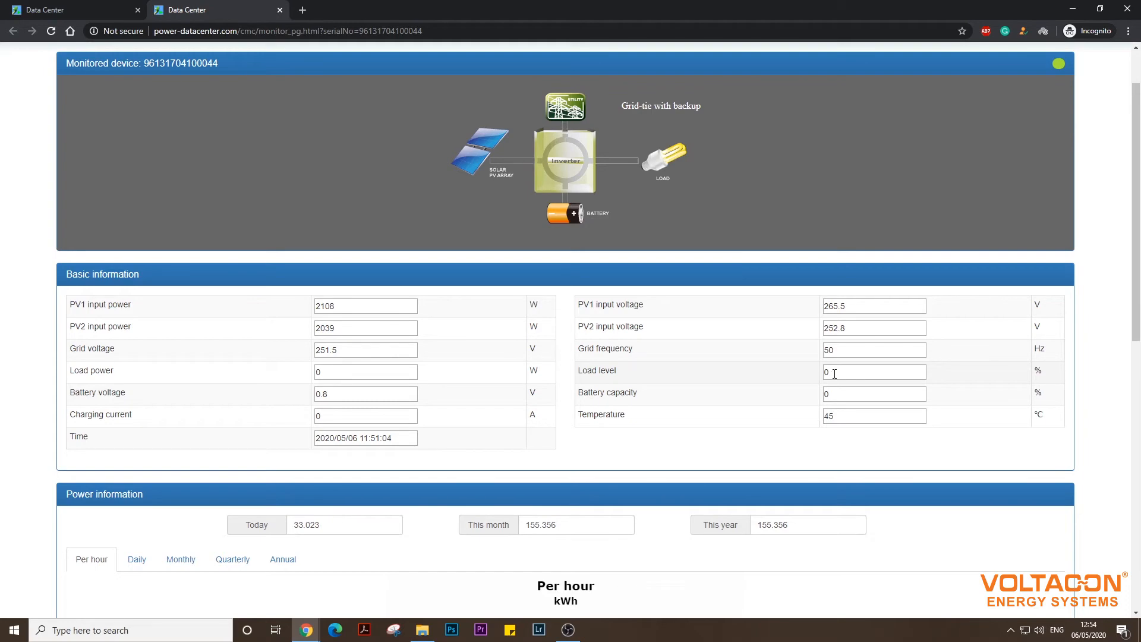
pyautogui.scroll(-3)
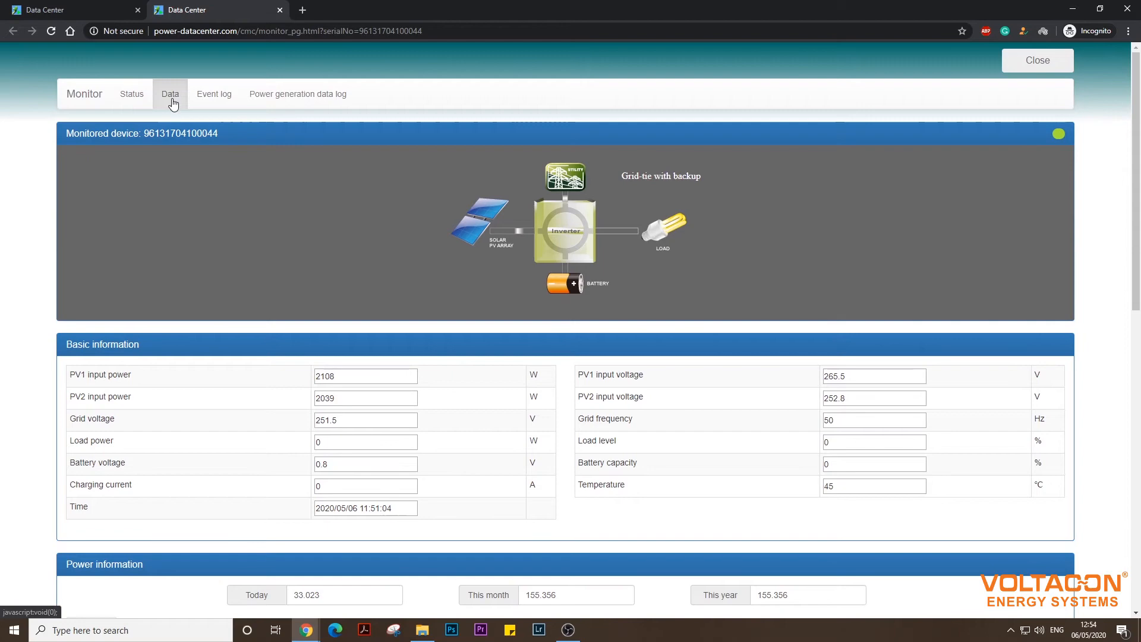
# Browse the historic PV and grid data table recorded on 06/05/2020.
pyautogui.click(170, 93)
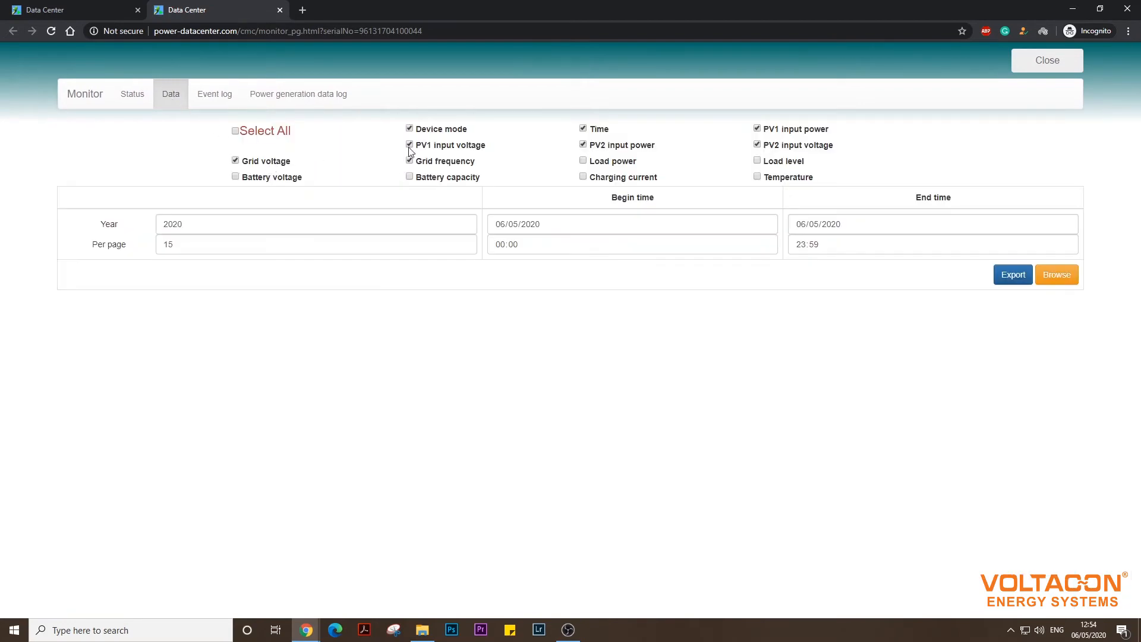
pyautogui.click(1055, 274)
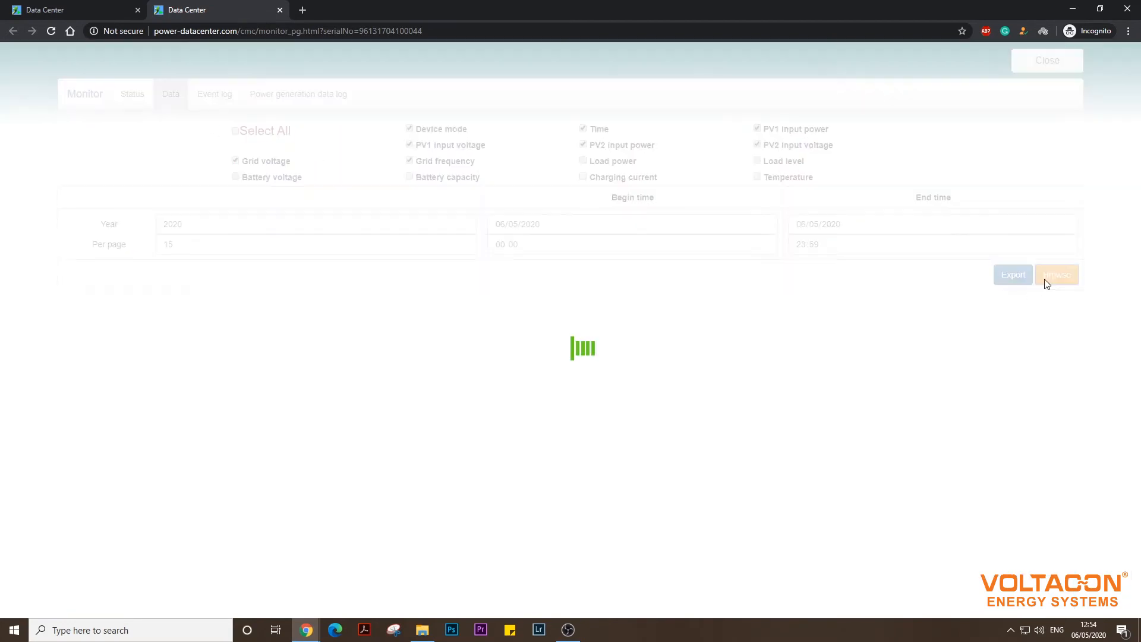
pyautogui.click(1046, 275)
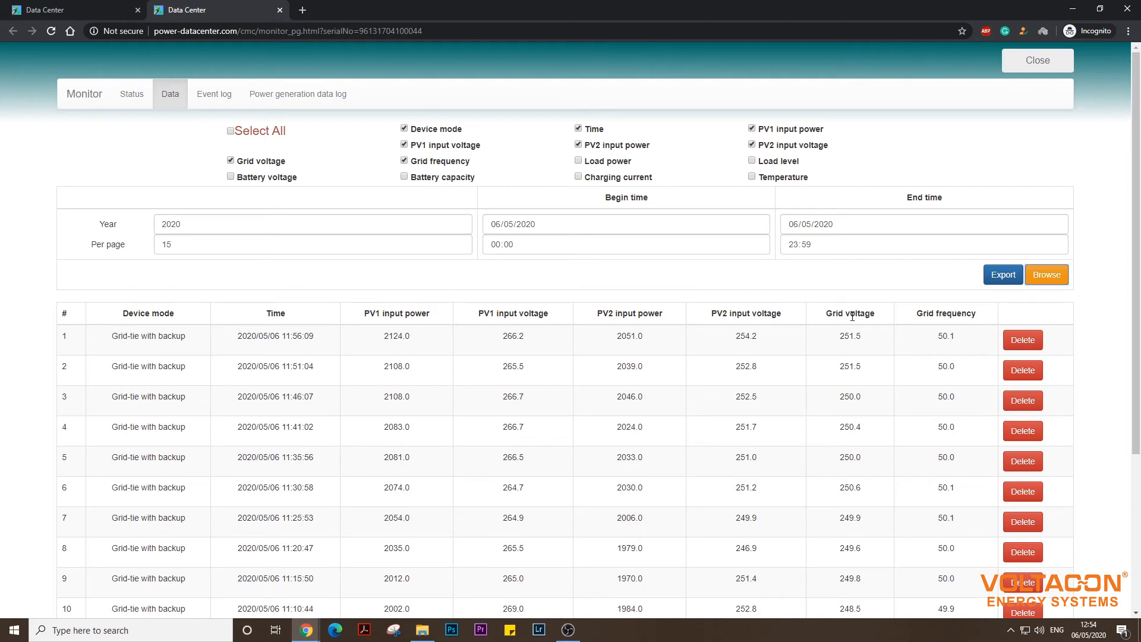
pyautogui.scroll(-3)
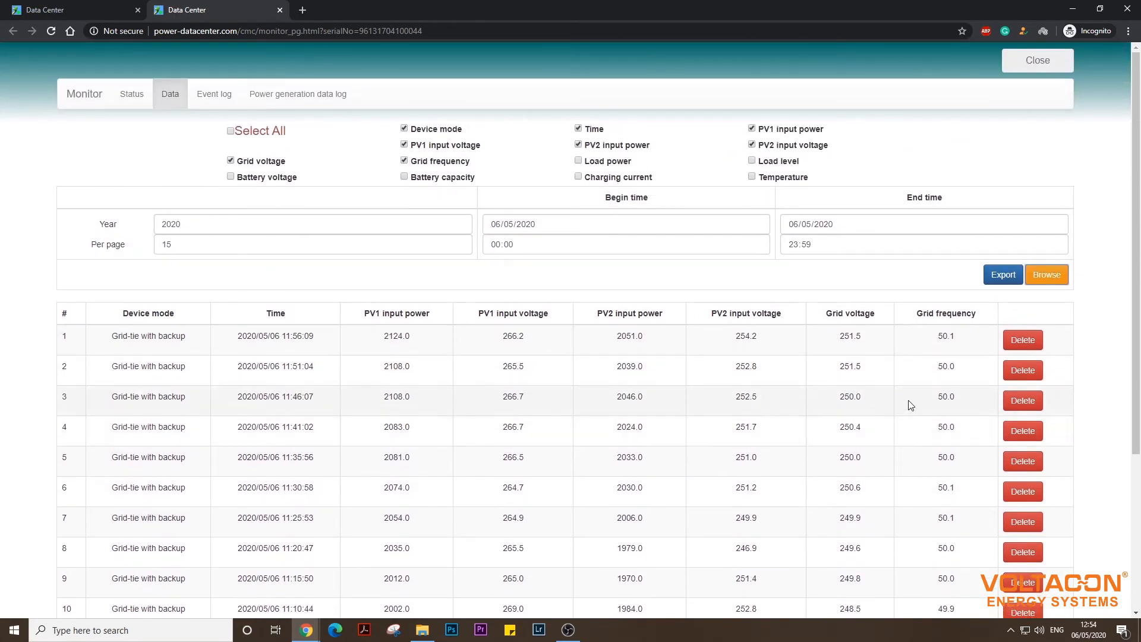
pyautogui.scroll(-3)
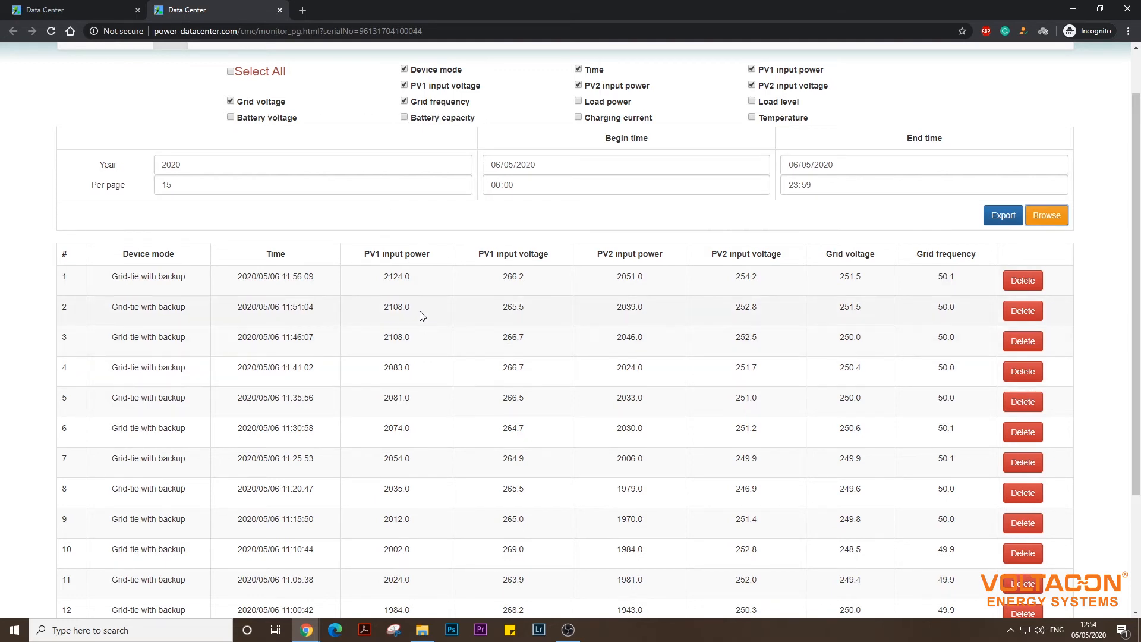
pyautogui.scroll(-3)
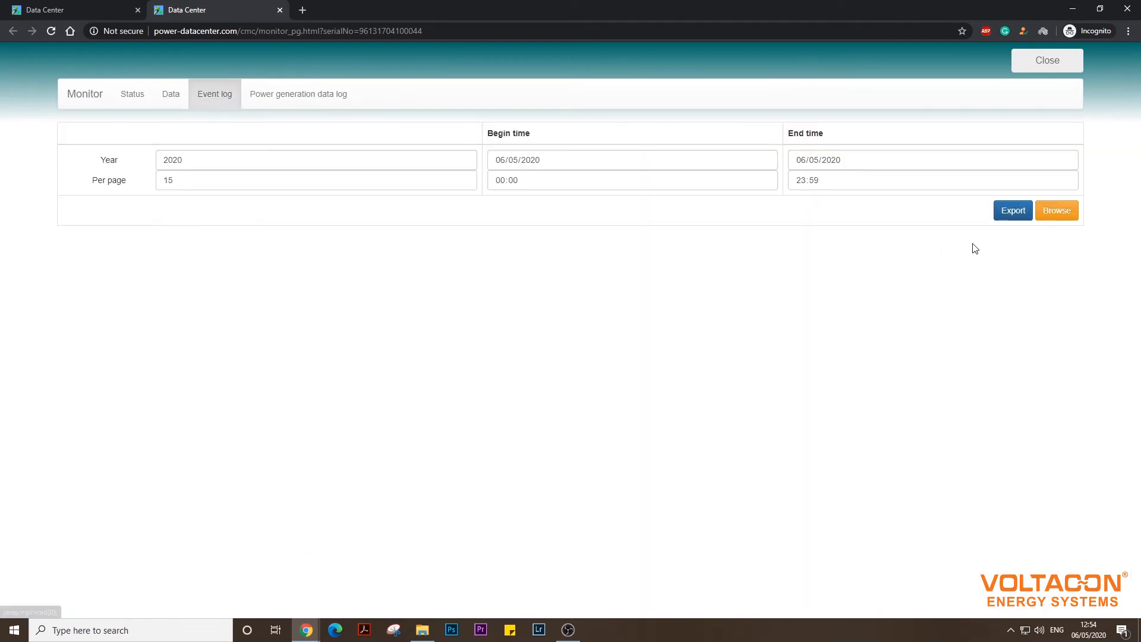
# Browse the day's 'PV input voltage reads low' events, then move to the power generation data log.
pyautogui.click(1055, 210)
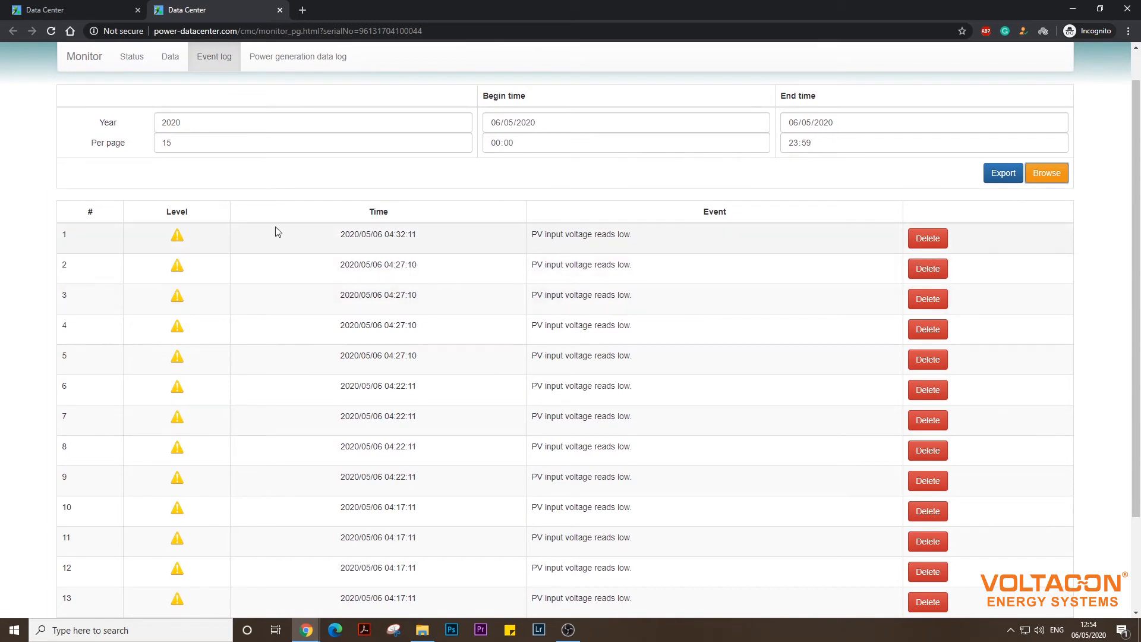
pyautogui.moveTo(194, 242)
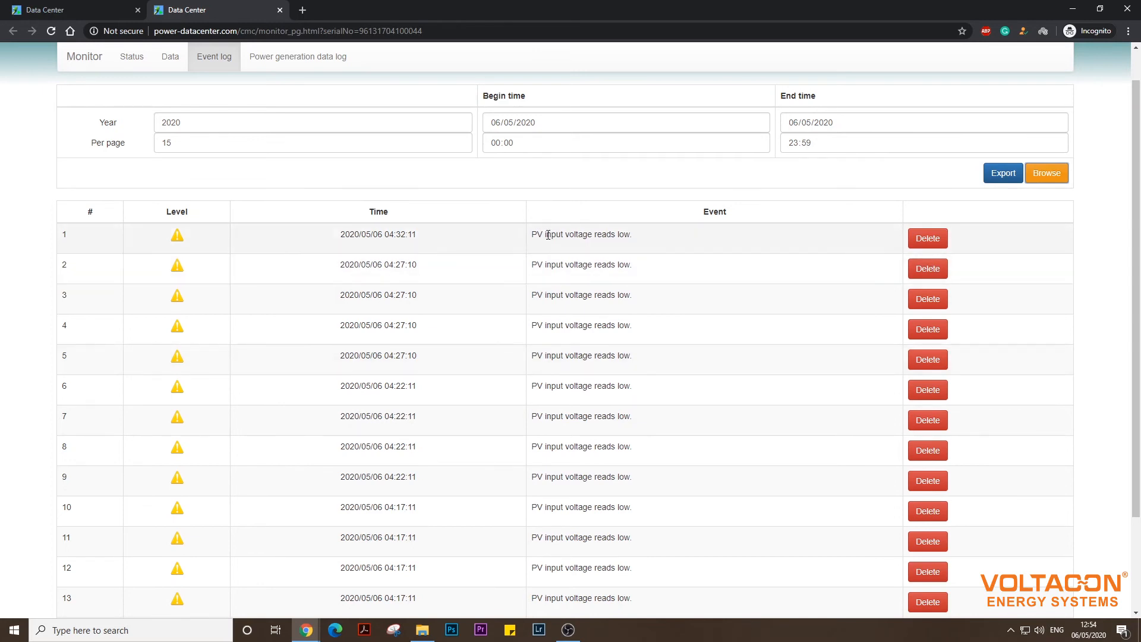
pyautogui.scroll(-3)
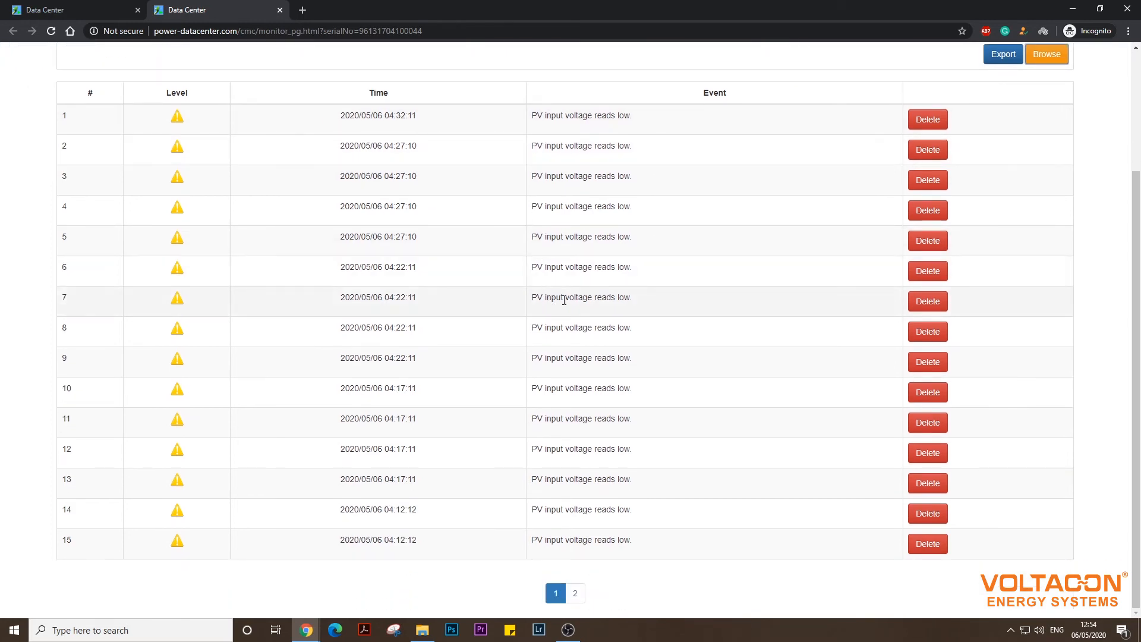
pyautogui.moveTo(628, 237)
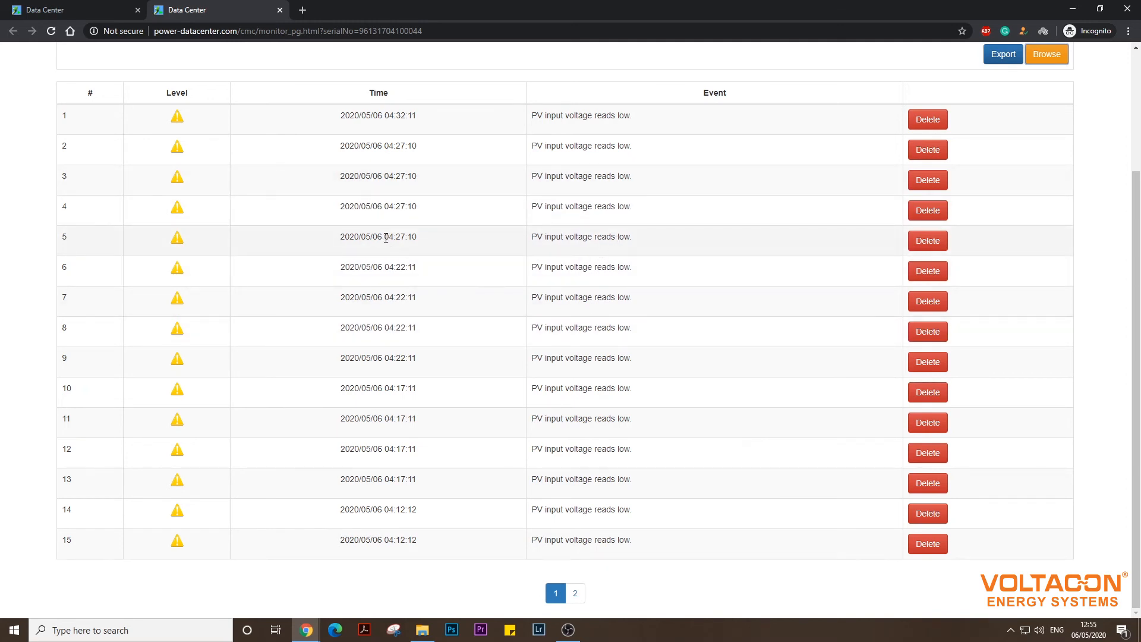
pyautogui.moveTo(604, 239)
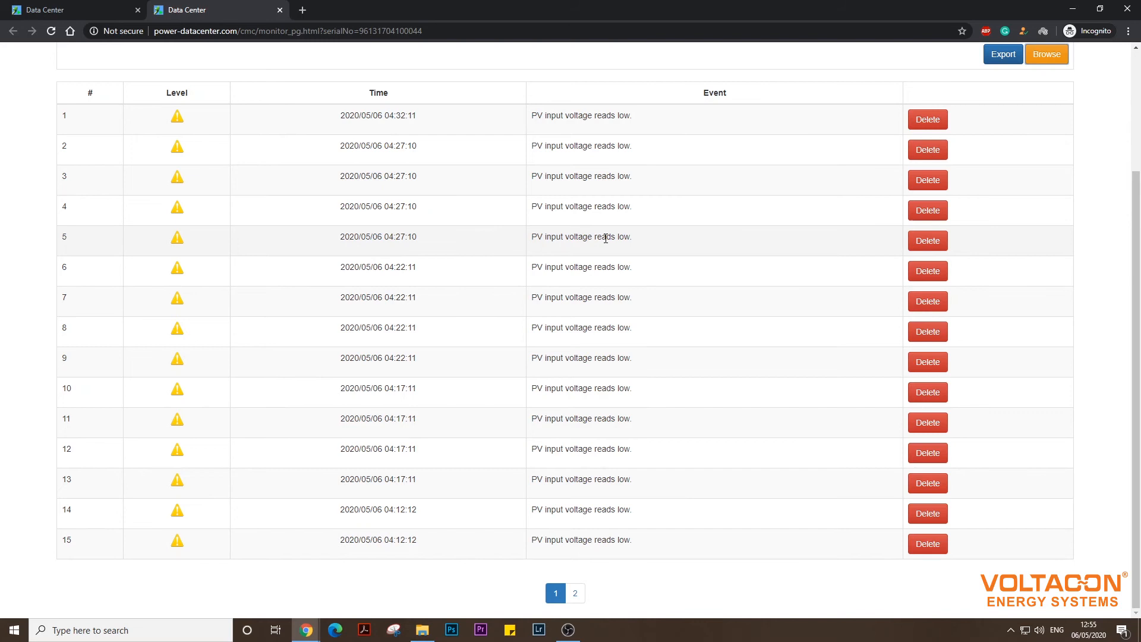
pyautogui.moveTo(614, 250)
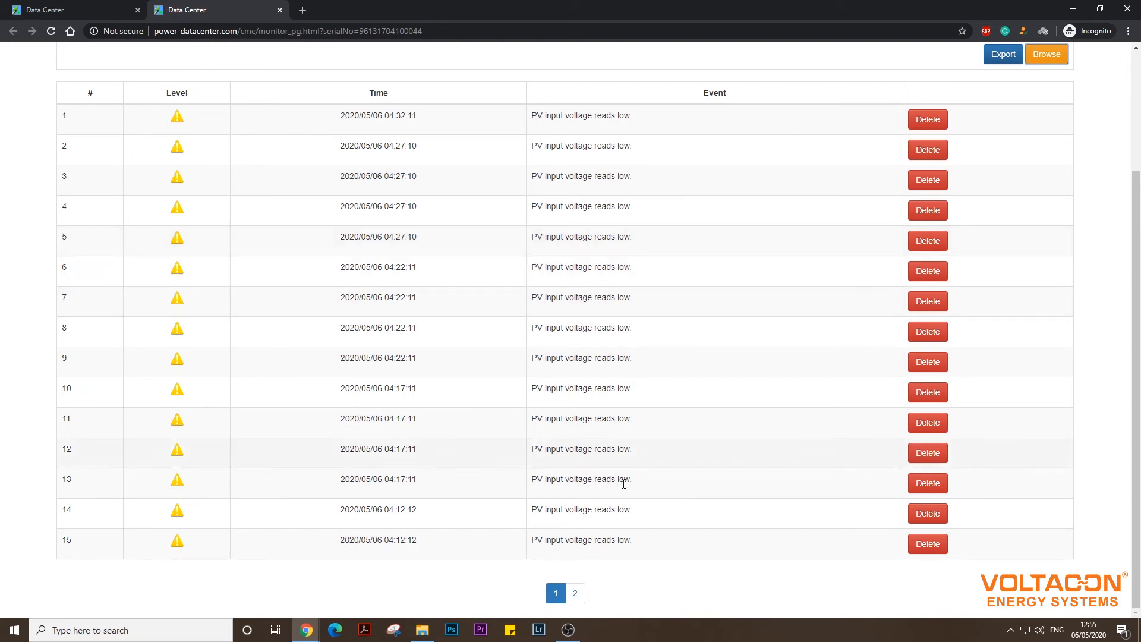
pyautogui.click(574, 592)
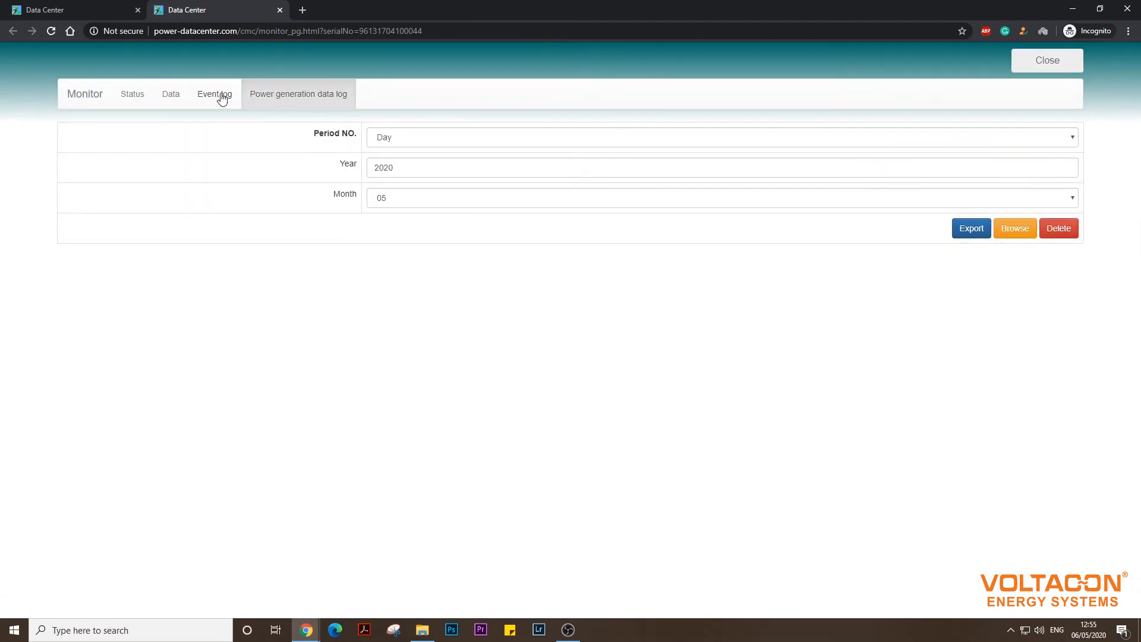
# Return to the live Status page and scroll to the hourly kWh Power information chart.
pyautogui.click(214, 94)
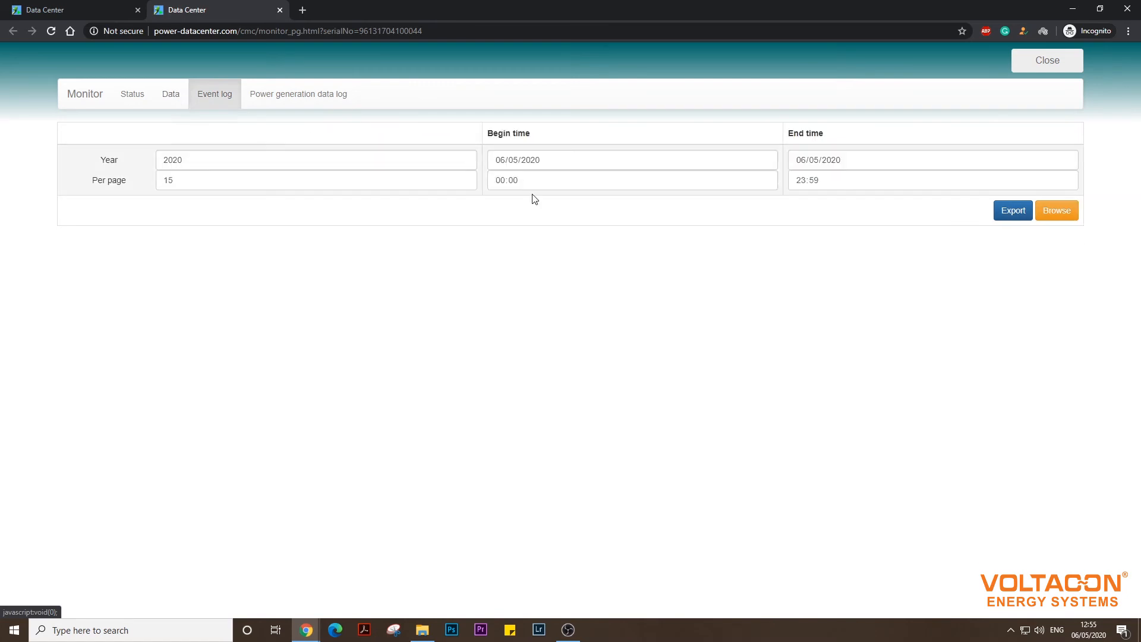
pyautogui.moveTo(182, 97)
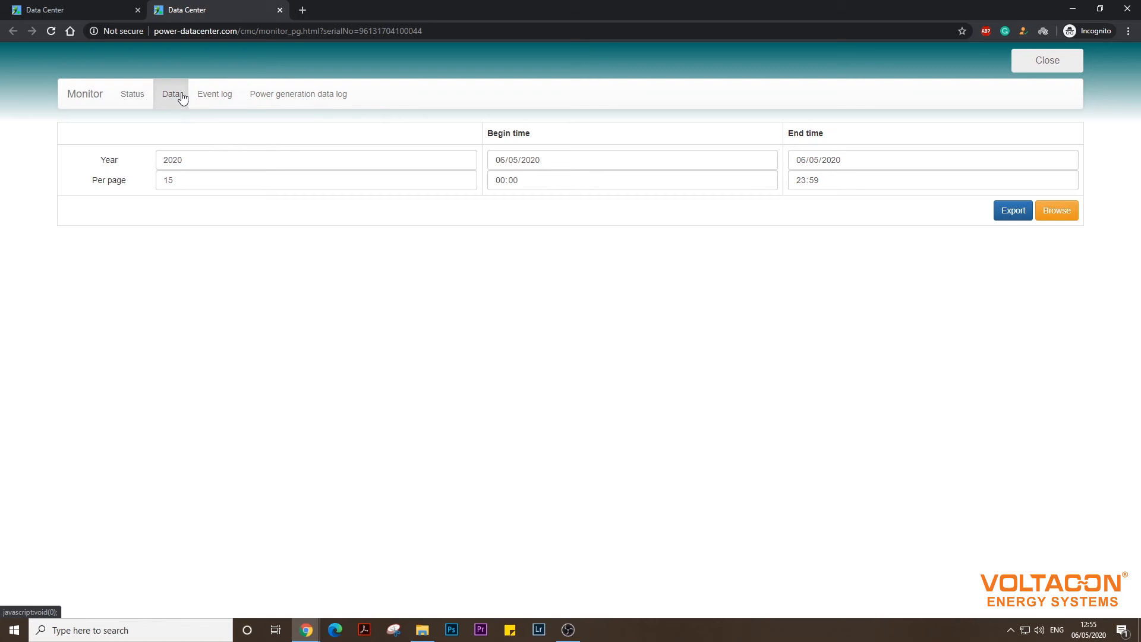
pyautogui.click(170, 93)
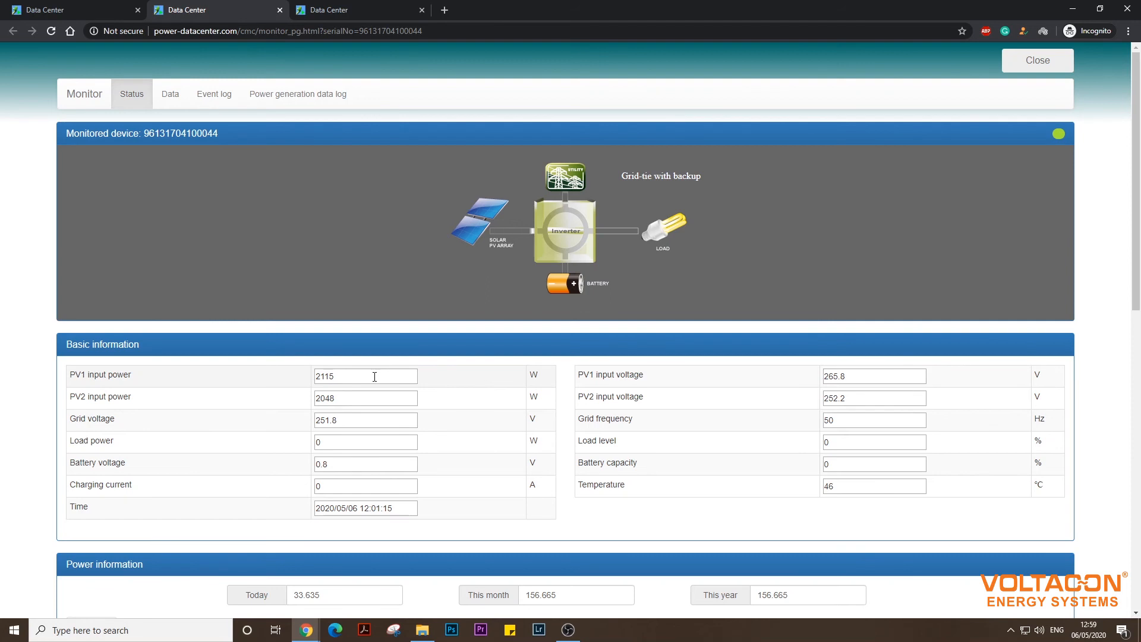
pyautogui.moveTo(333, 260)
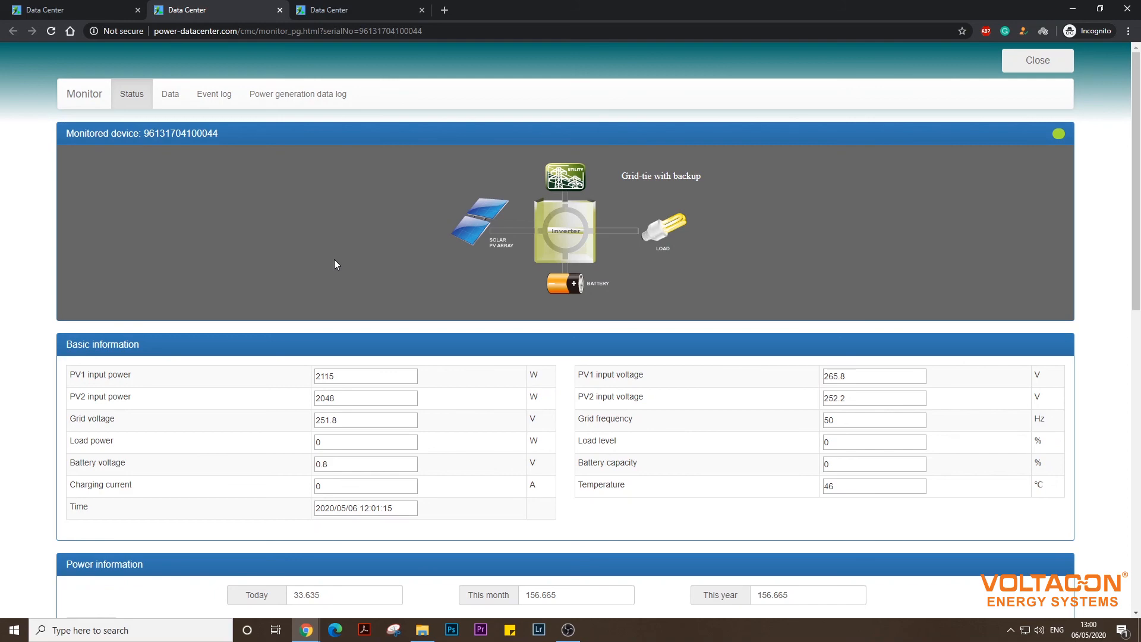
pyautogui.scroll(-3)
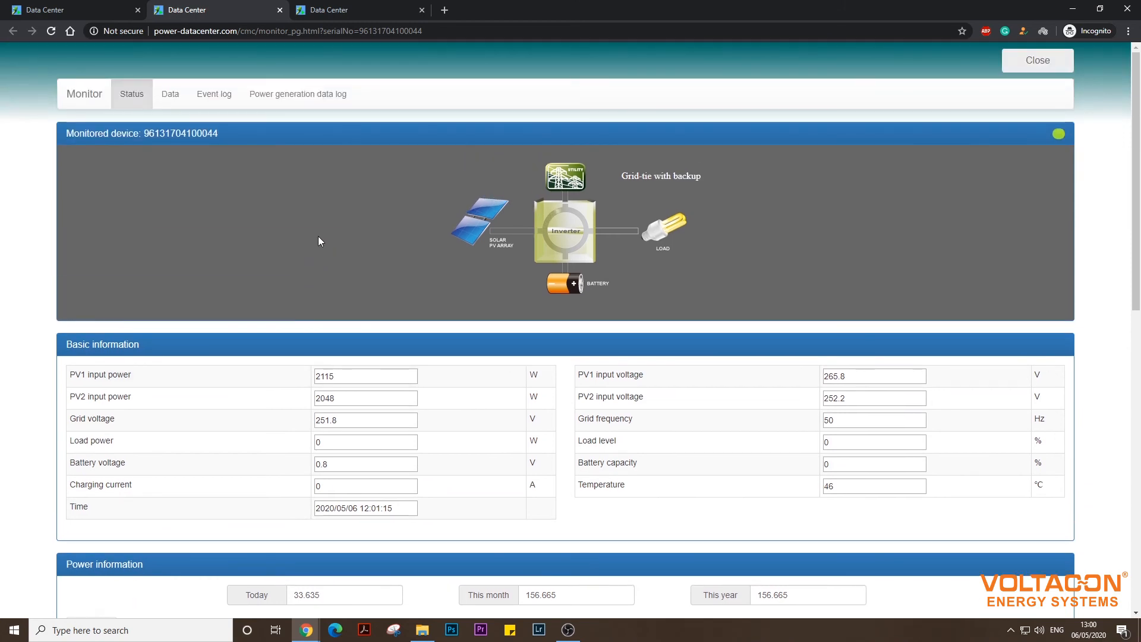
pyautogui.moveTo(593, 413)
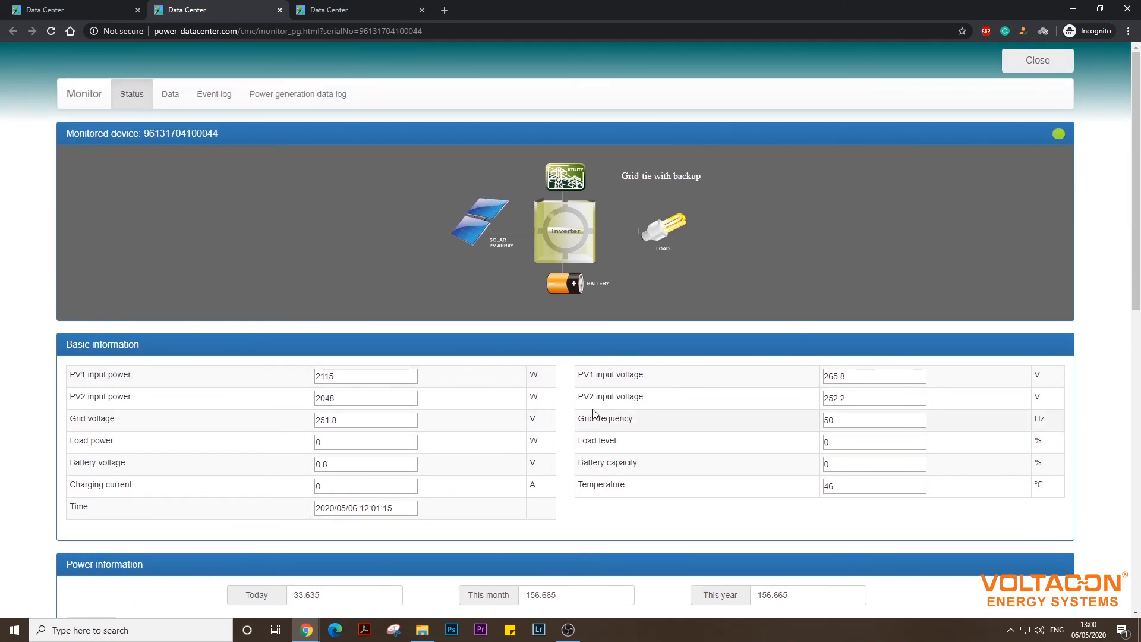
pyautogui.moveTo(517, 349)
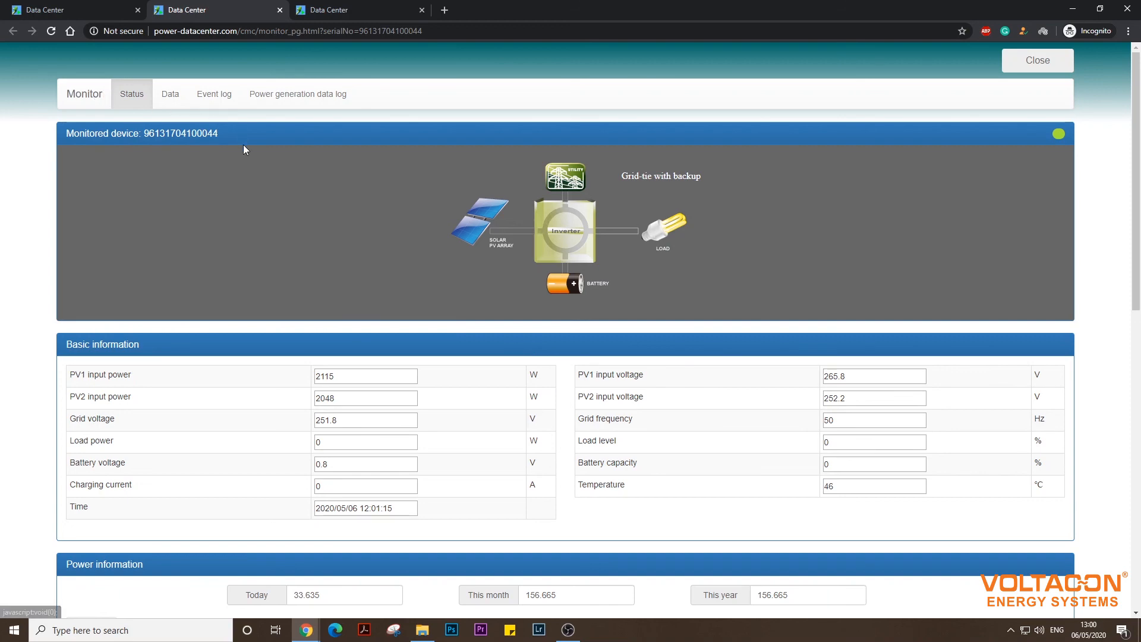
pyautogui.scroll(-3)
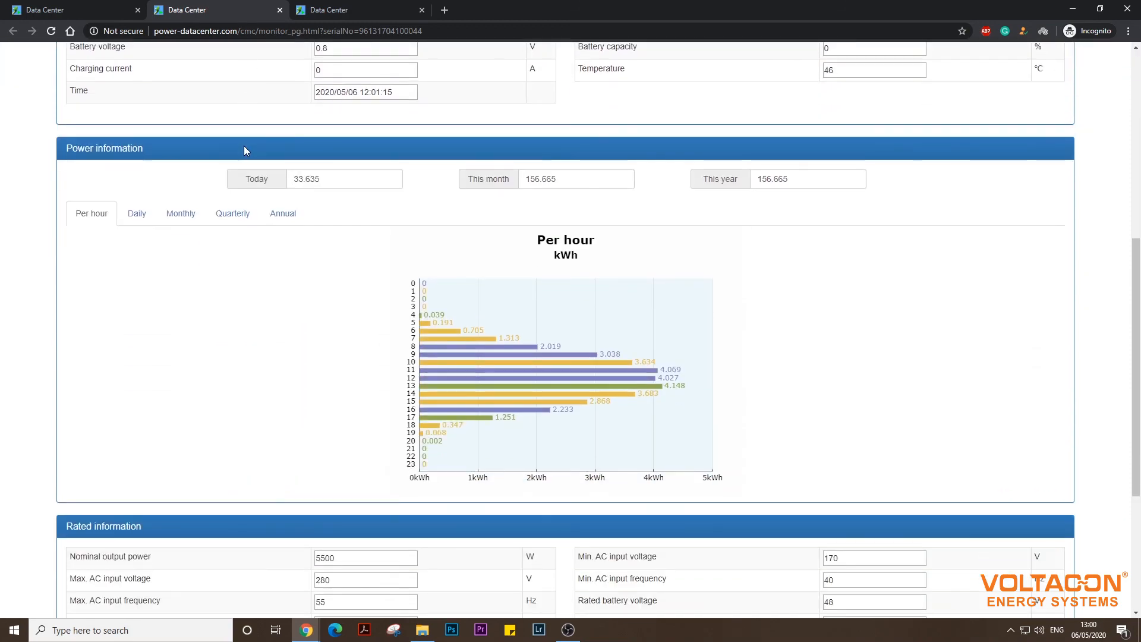